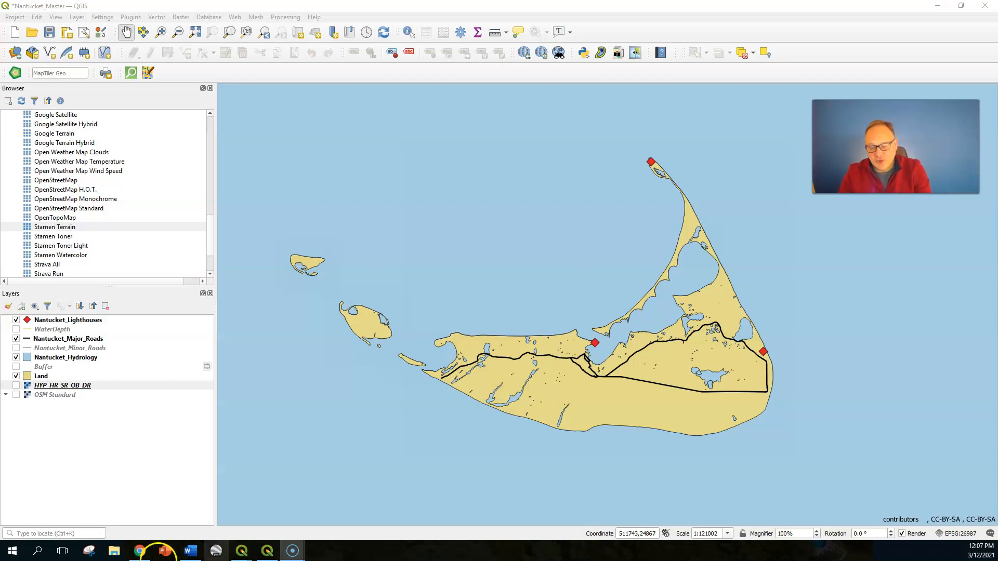
mouse_move(189, 550)
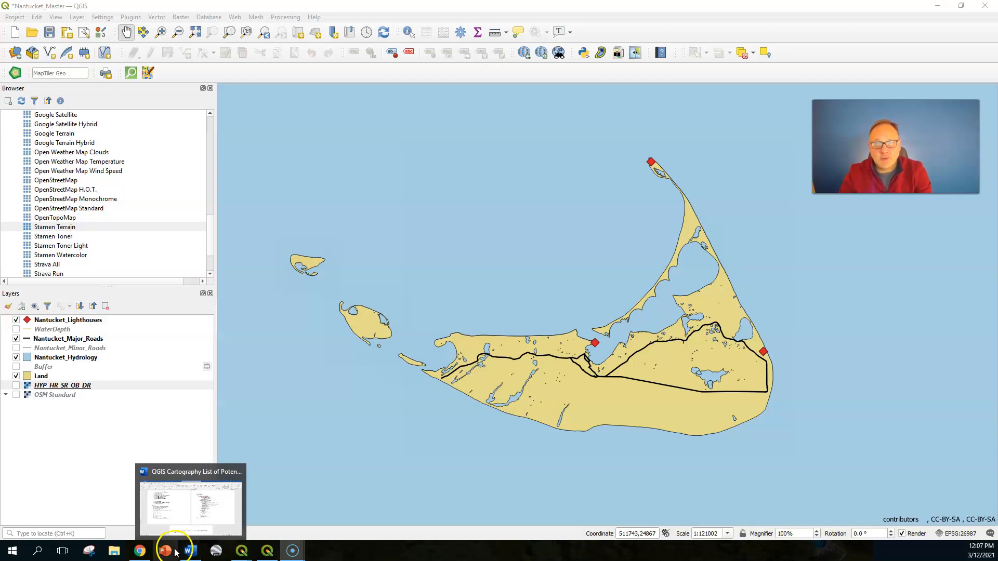
mouse_move(165, 549)
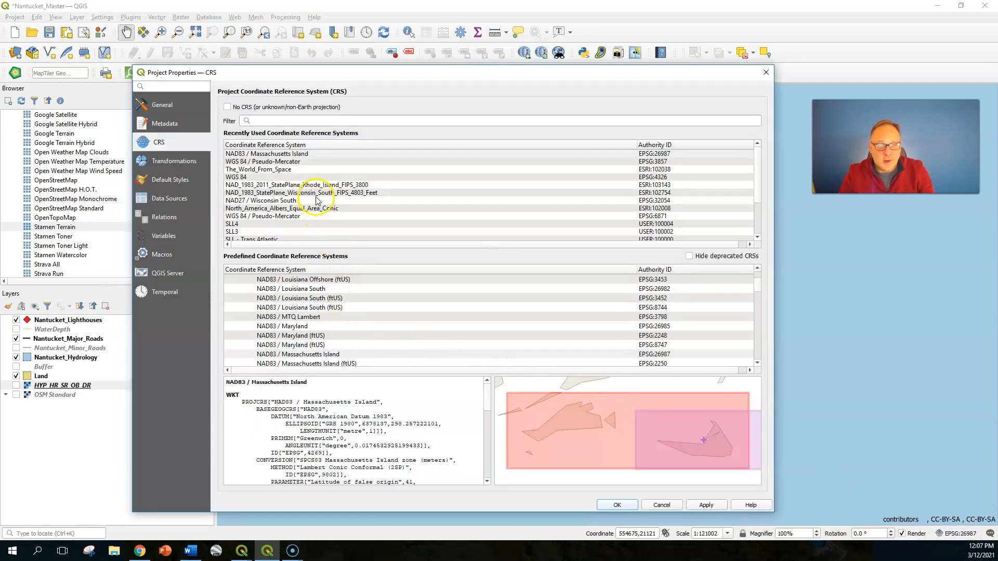
Set the project CRS to WGS 84 / Pseudo-Mercator (EPSG:3857) and close Project Properties.
left_click(267, 162)
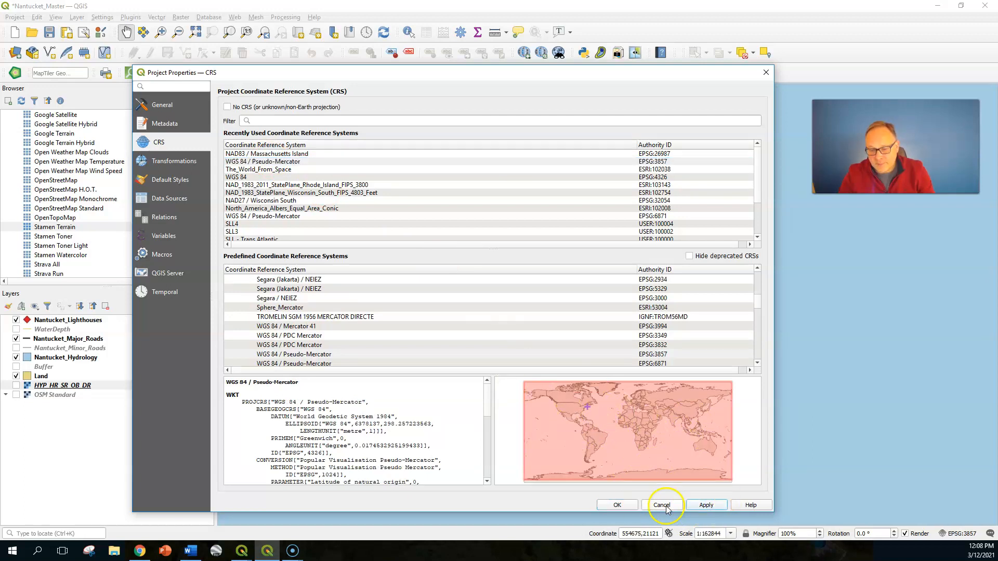
left_click(661, 505)
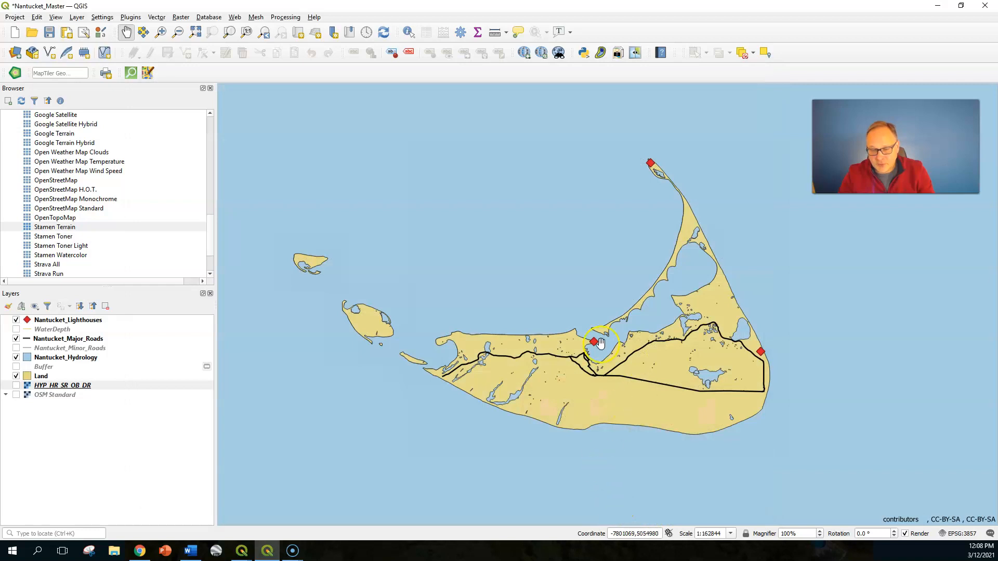
mouse_move(575, 408)
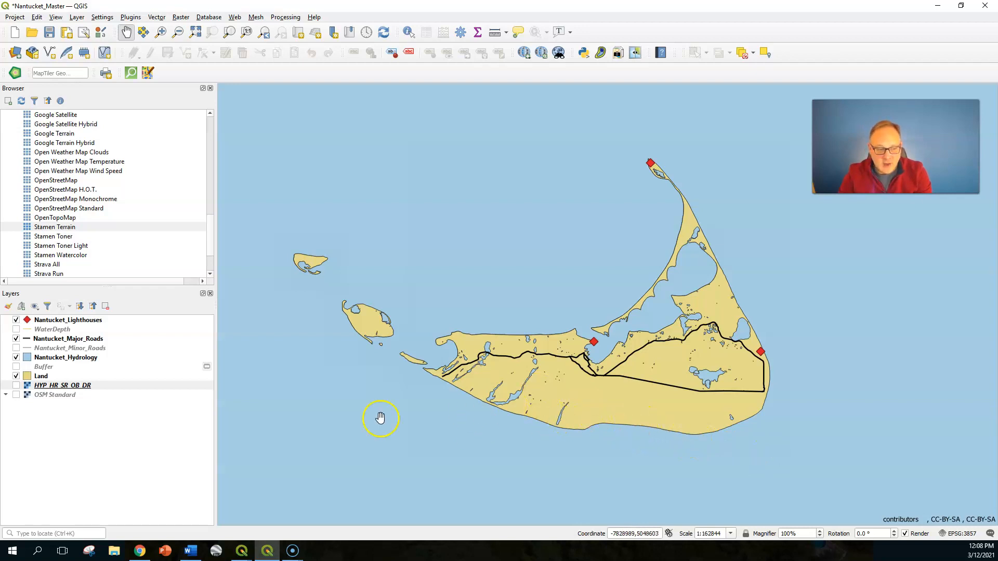
mouse_move(93, 412)
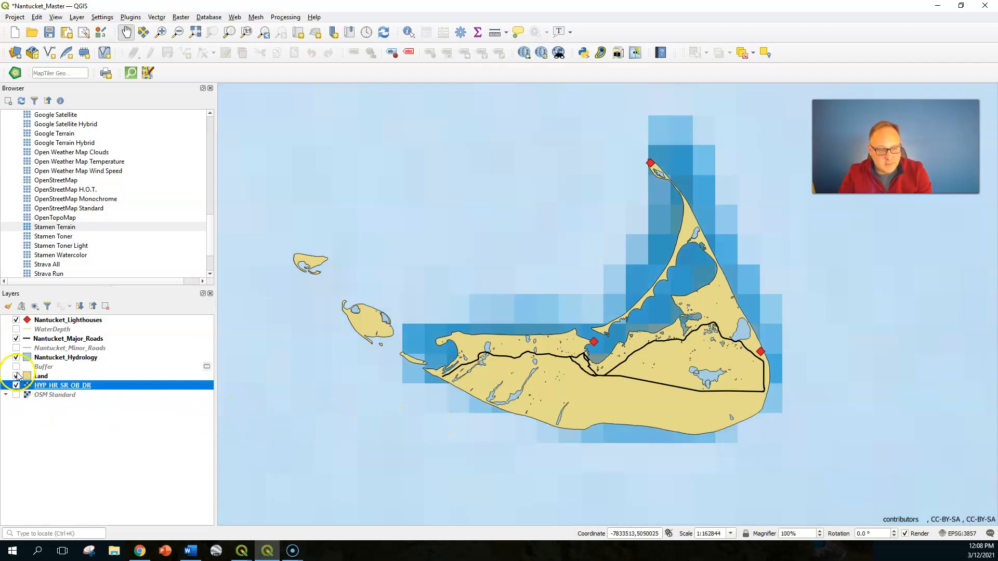
Hide the Land layer and pan the relief map onto the northeastern North American coast.
left_click(16, 375)
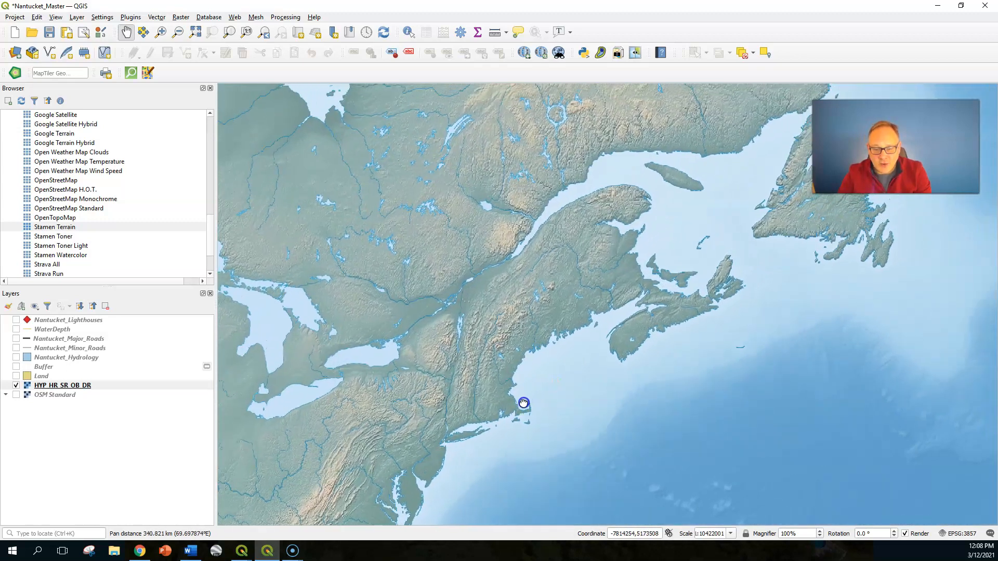
left_click_drag(522, 403, 540, 349)
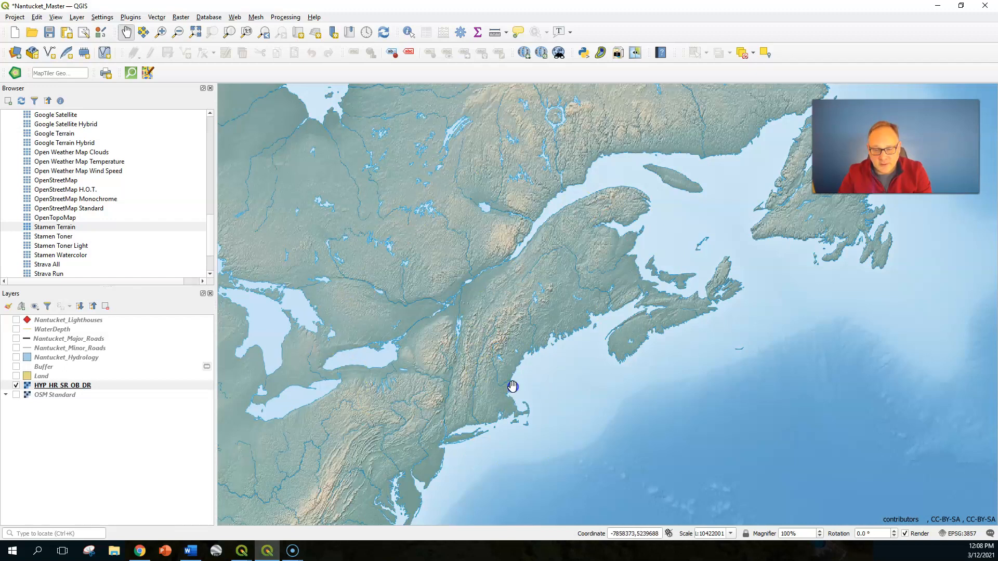
left_click_drag(512, 386, 246, 410)
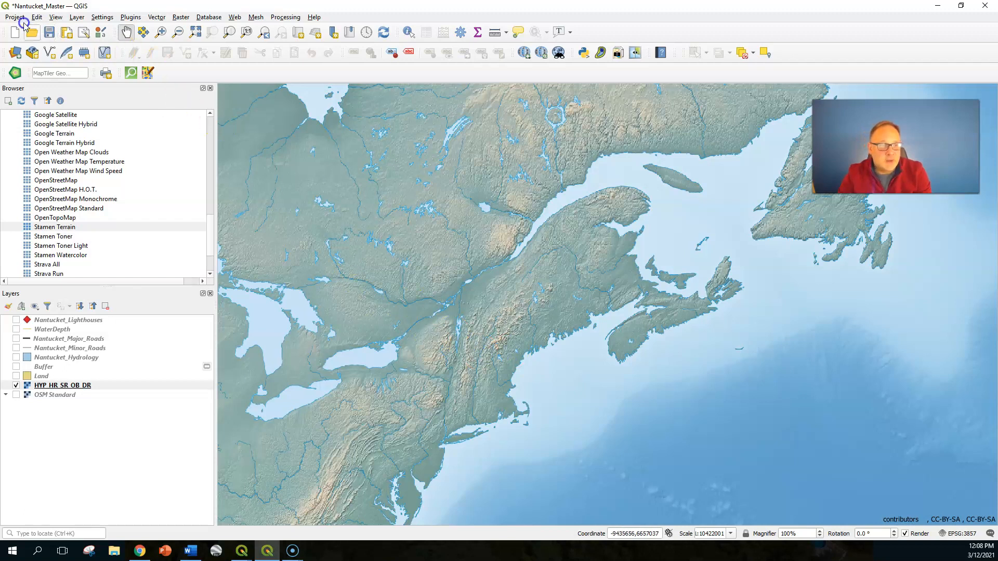
Open the 11x17 Landscape print layout from the Project menu's layouts.
left_click(15, 16)
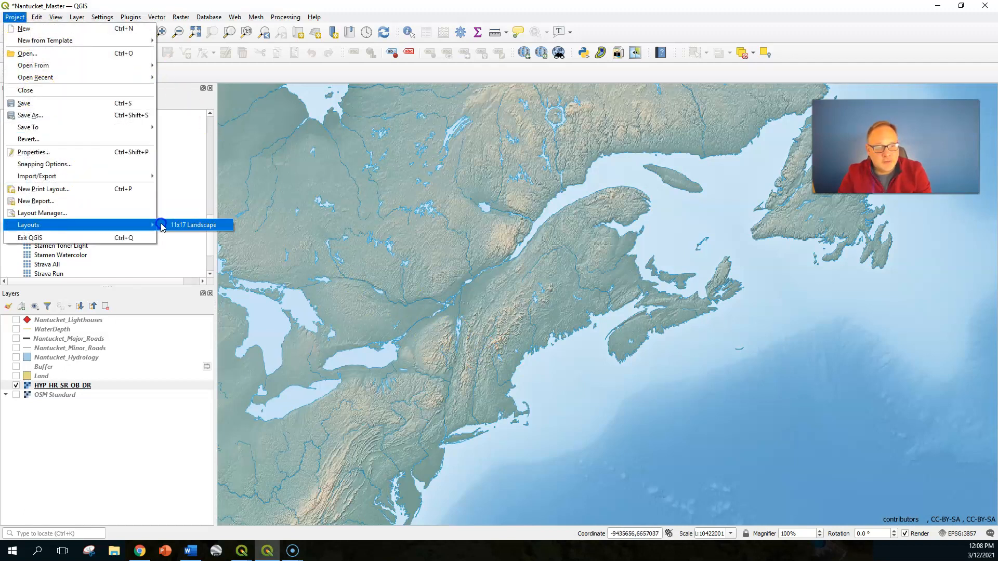
left_click(194, 224)
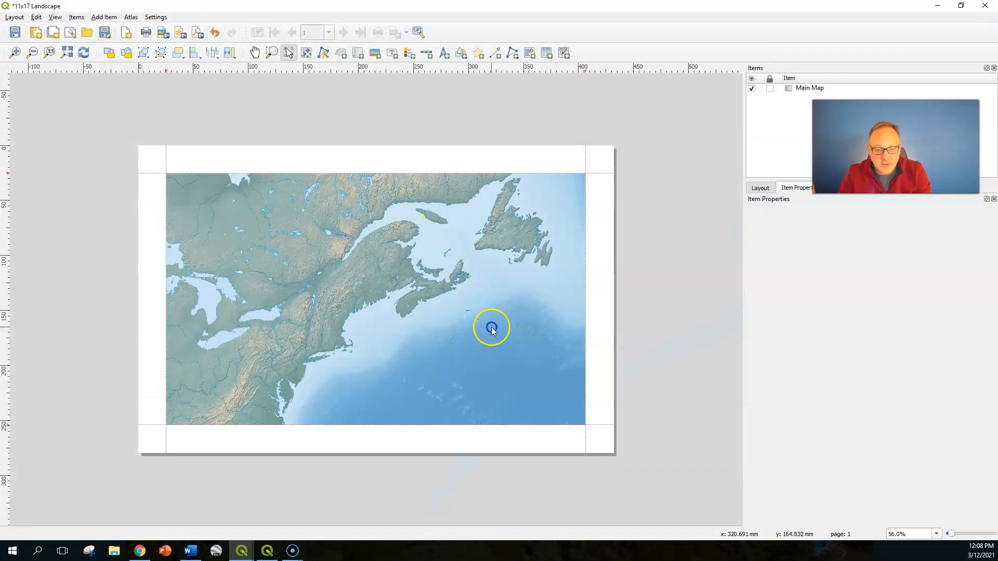
mouse_move(519, 336)
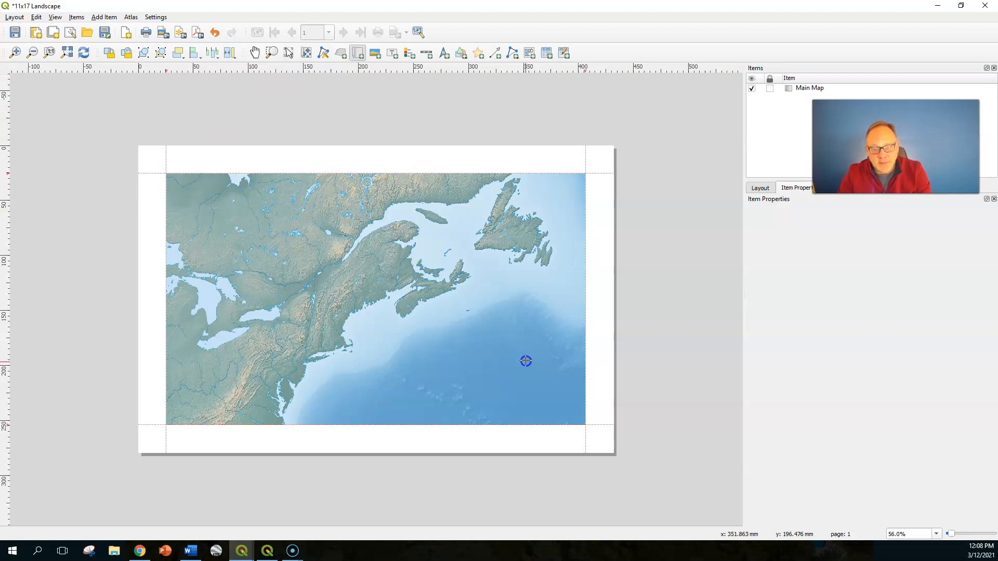
Draw an inset map frame over the lower-right ocean and select it as the Globe item.
left_click_drag(526, 361, 568, 416)
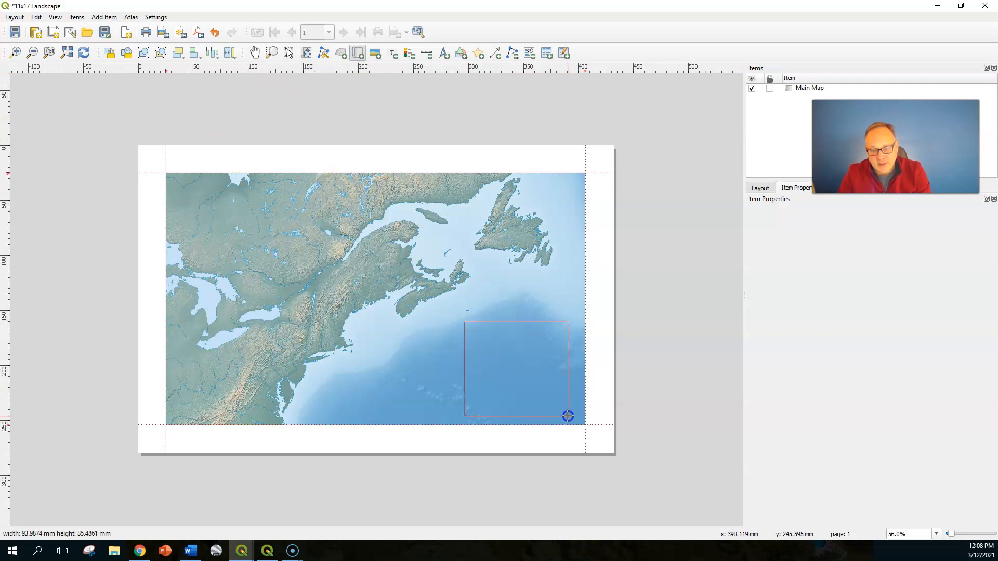
left_click_drag(465, 323, 567, 417)
type("Globe")
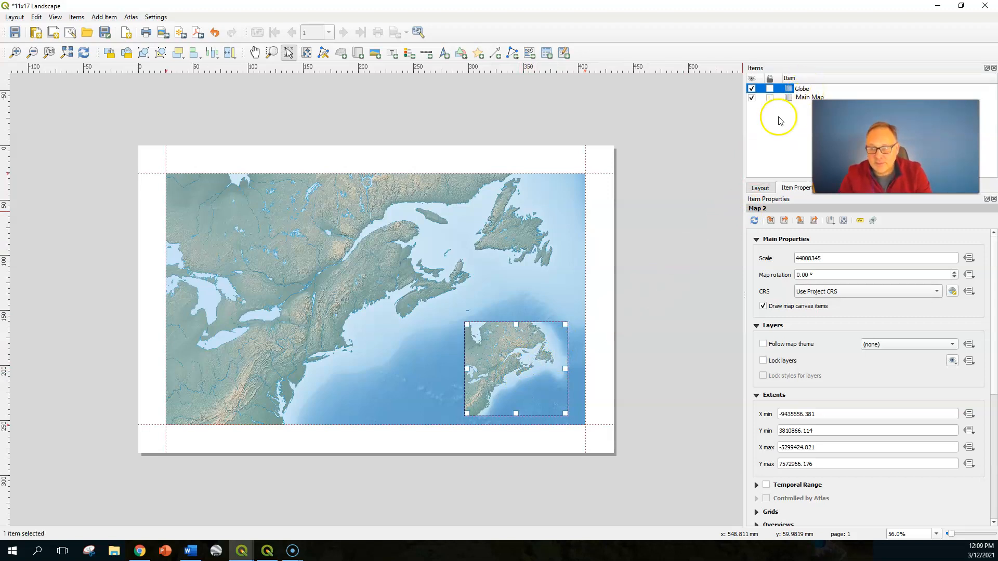
left_click(803, 88)
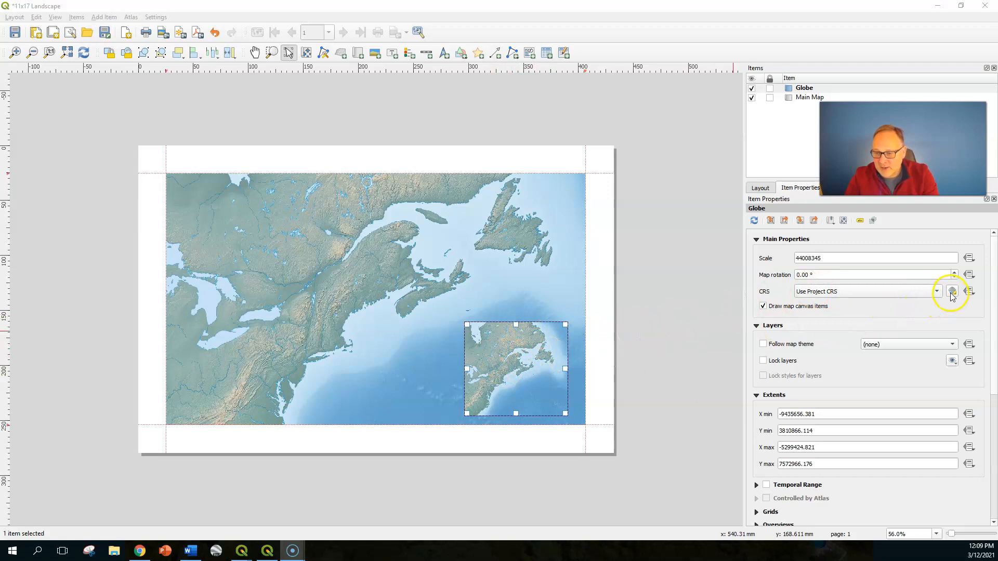
Open the Globe map's CRS dropdown to browse projections such as The_World_From_Space.
left_click(935, 292)
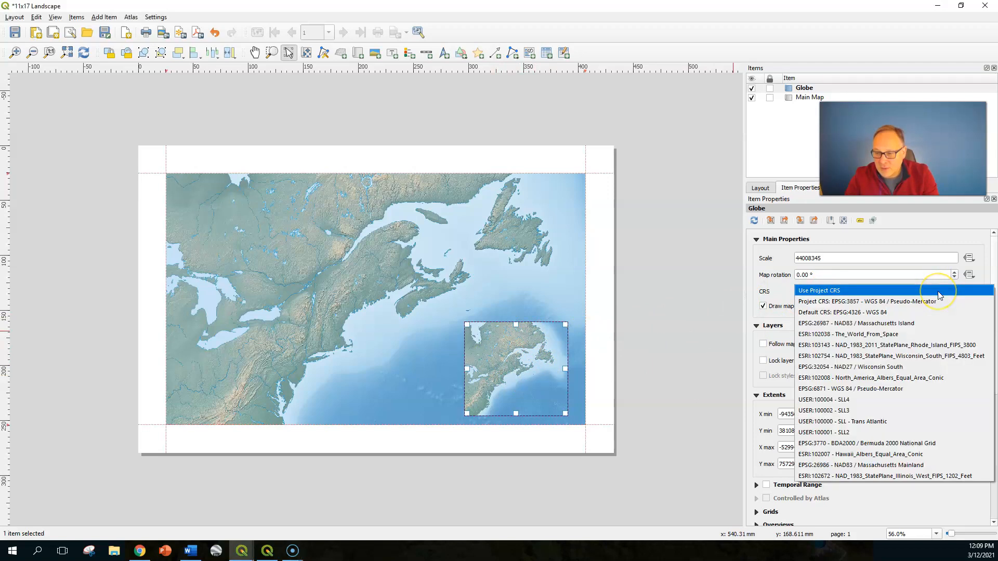
mouse_move(856, 324)
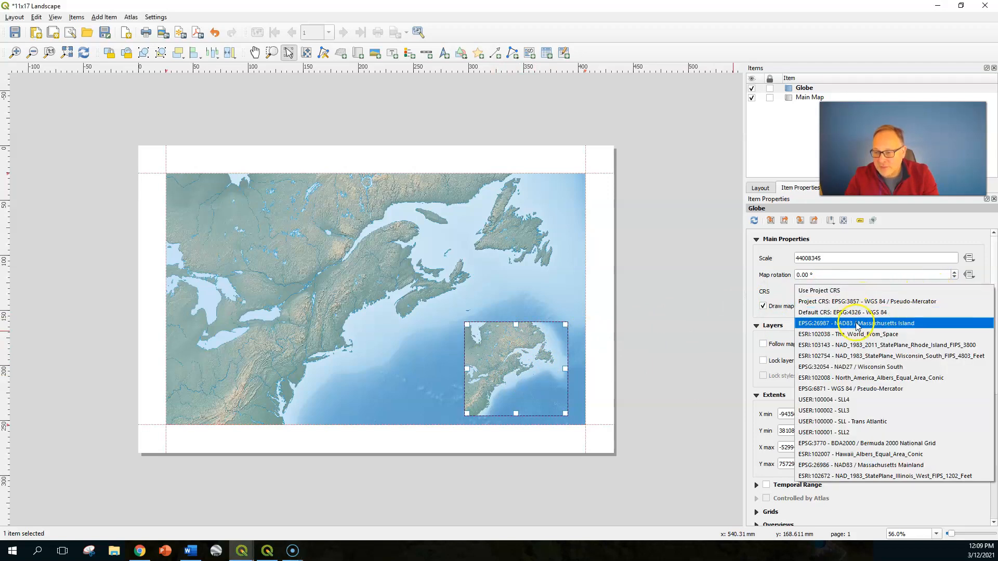
mouse_move(850, 334)
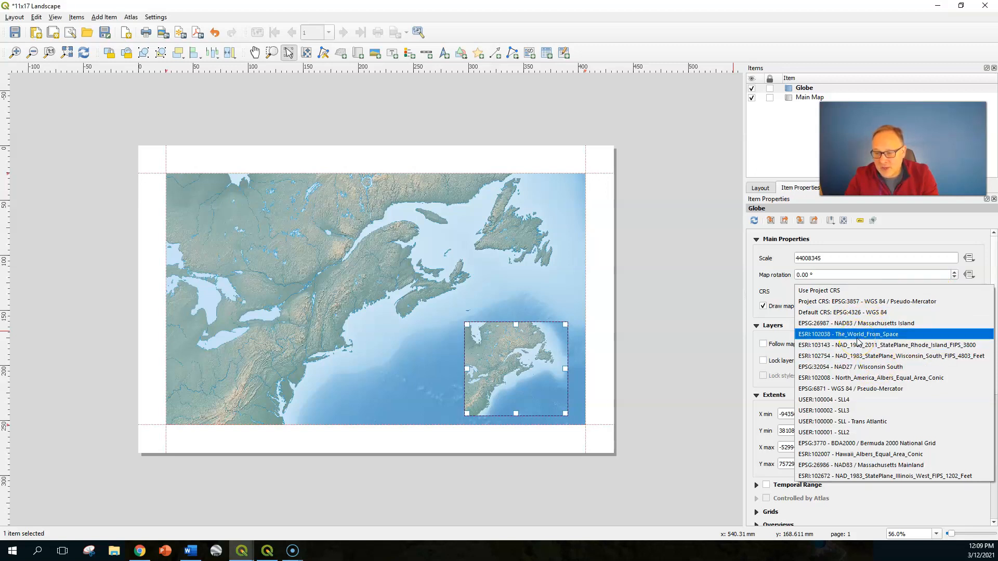
mouse_move(830, 322)
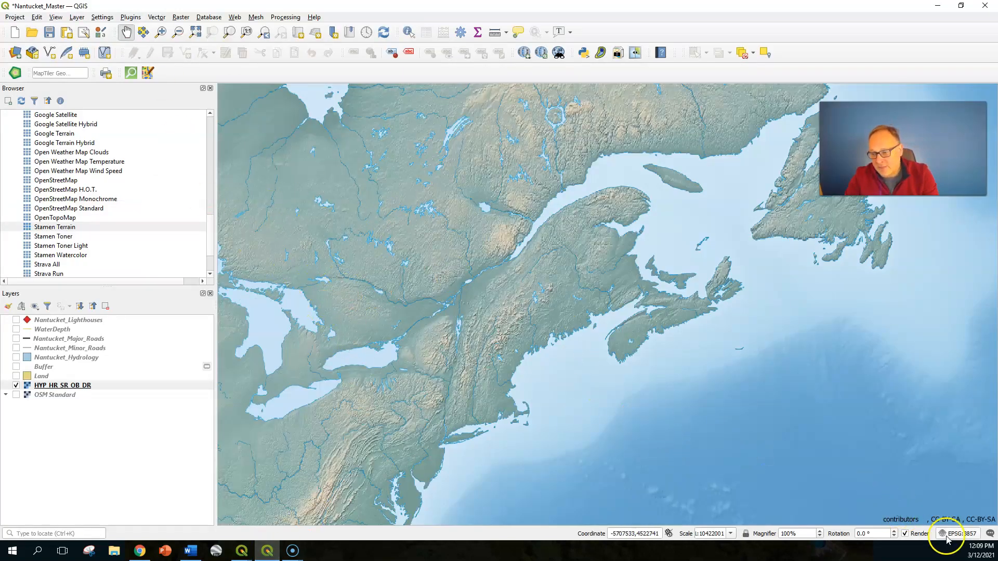
left_click(959, 533)
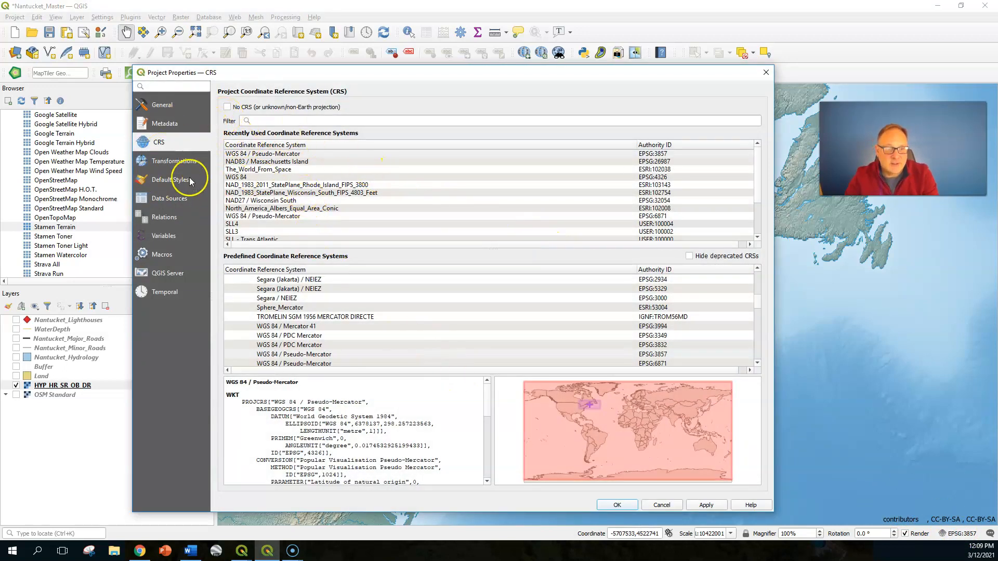
type("world")
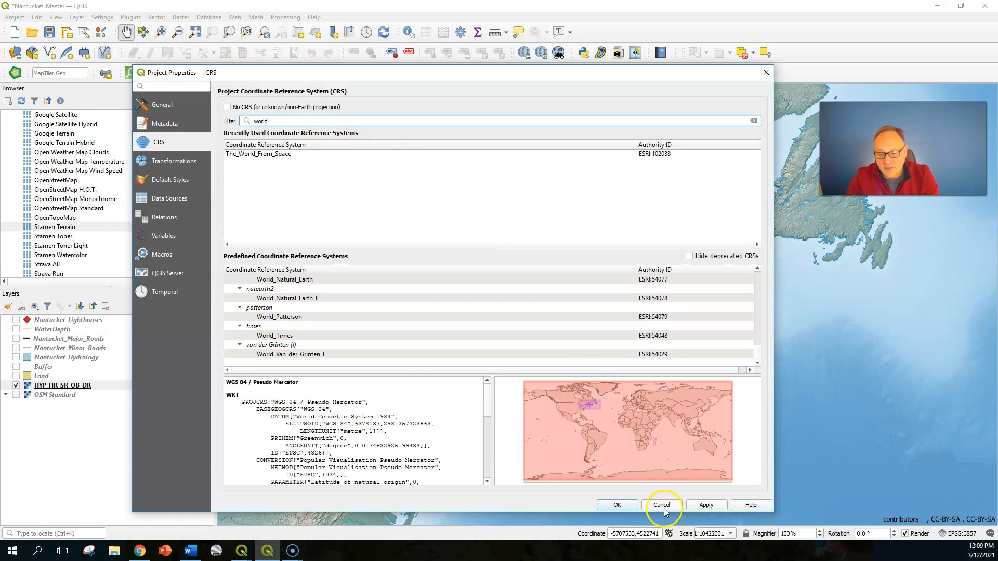
left_click(661, 504)
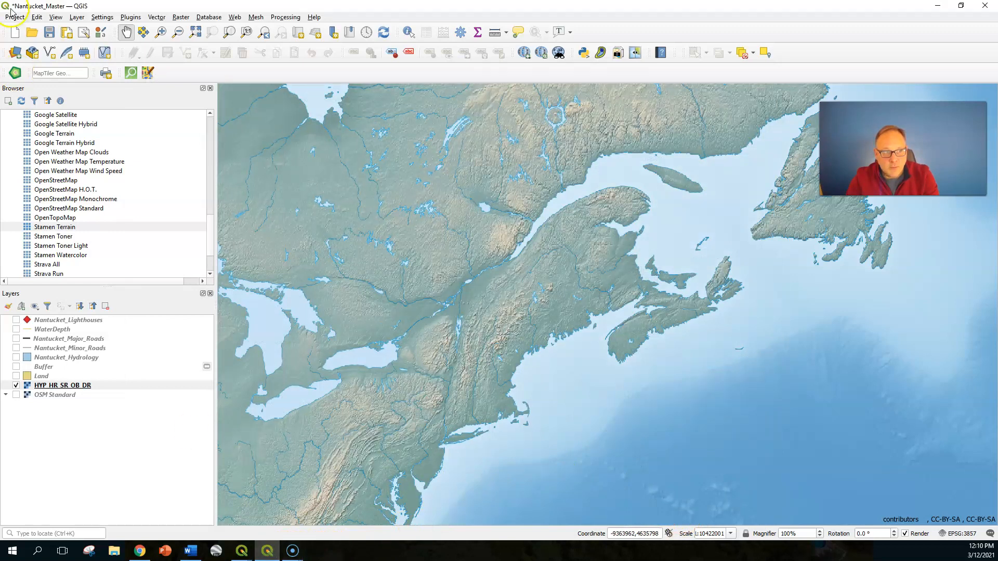
Reopen the 11x17 Landscape layout and set the Globe map's CRS to The_World_From_Space.
left_click(14, 17)
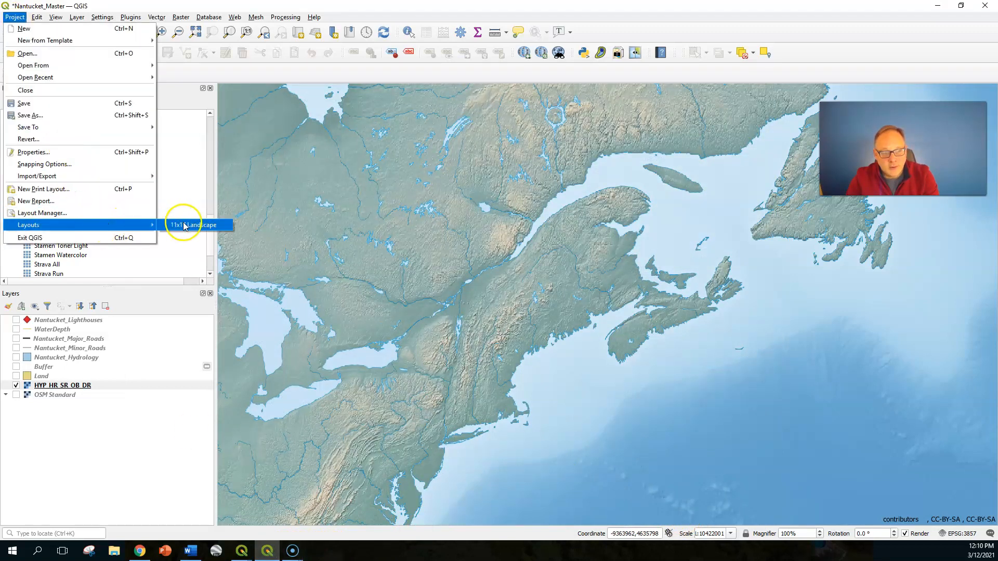
left_click(195, 225)
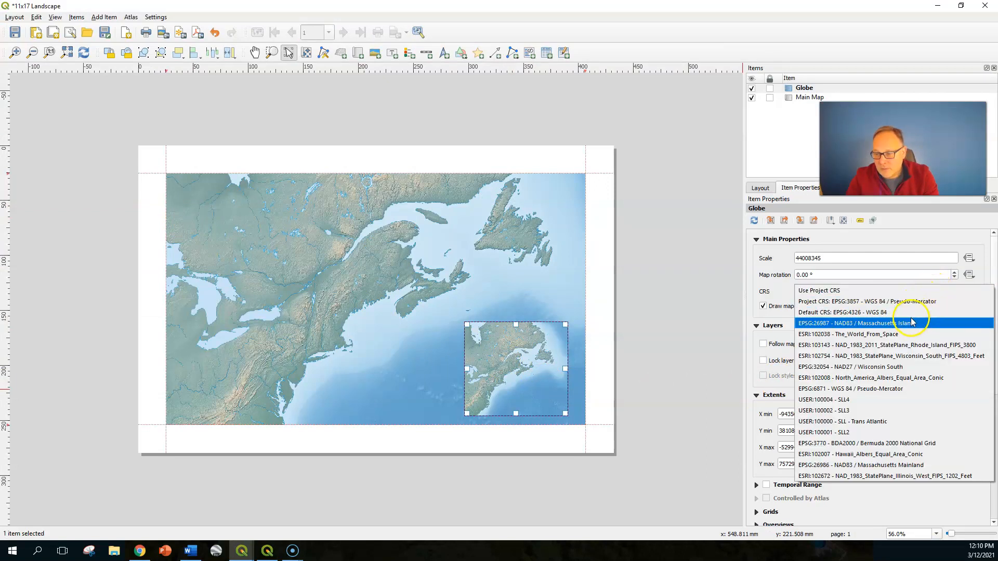
left_click(847, 334)
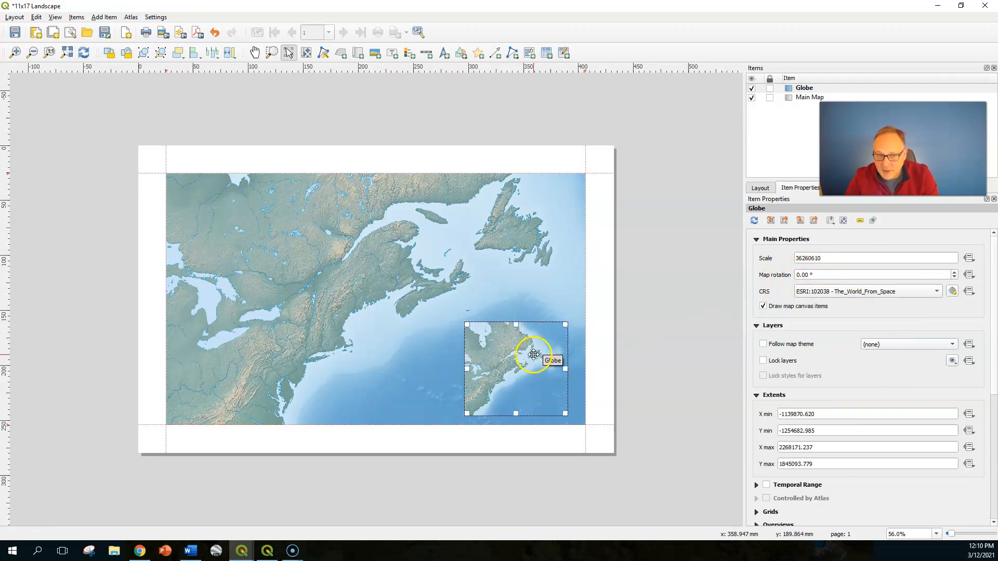
mouse_move(306, 53)
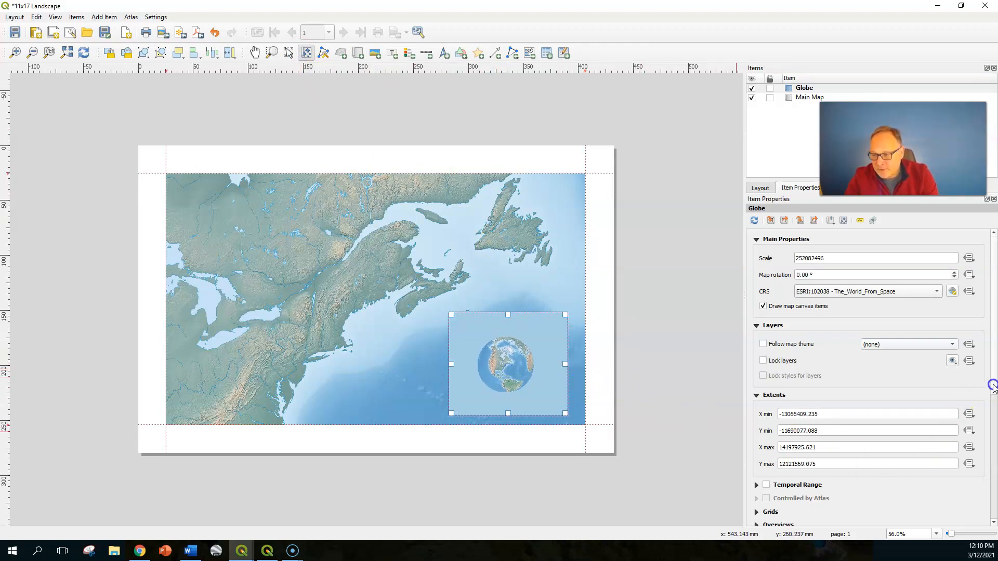
Turn off the Globe map's background and return to the Select/Move Item tool.
scroll("down", 3)
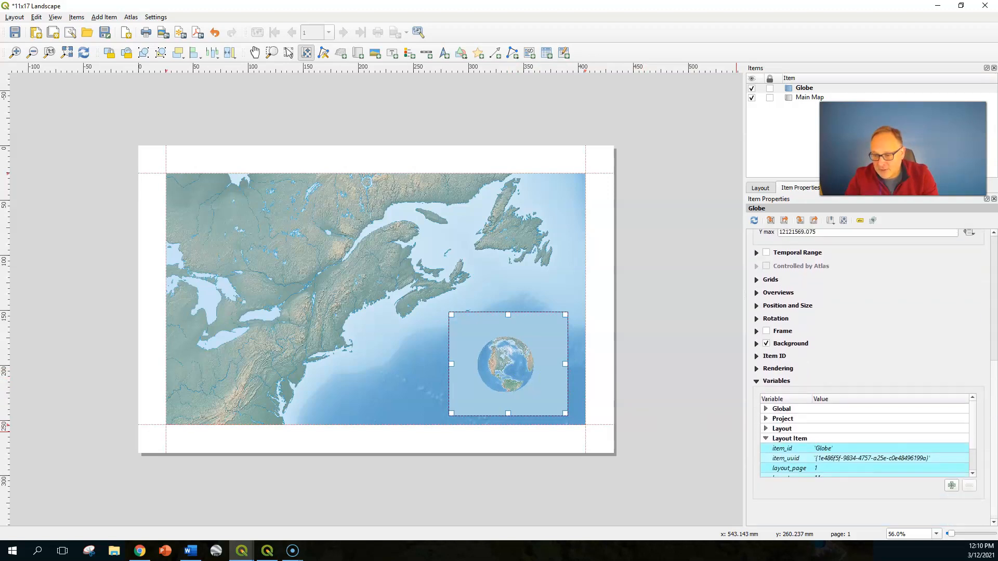
left_click(766, 343)
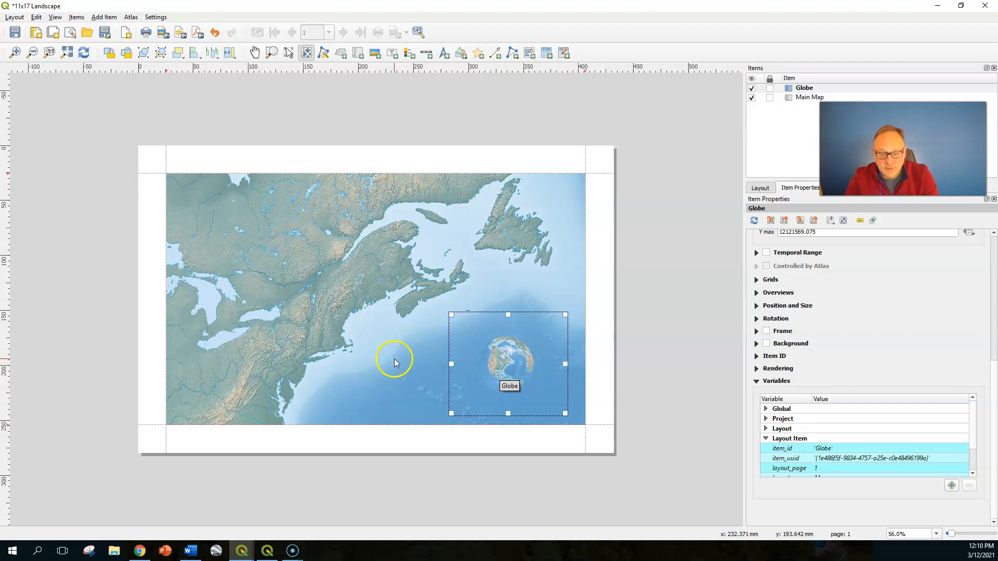
mouse_move(385, 305)
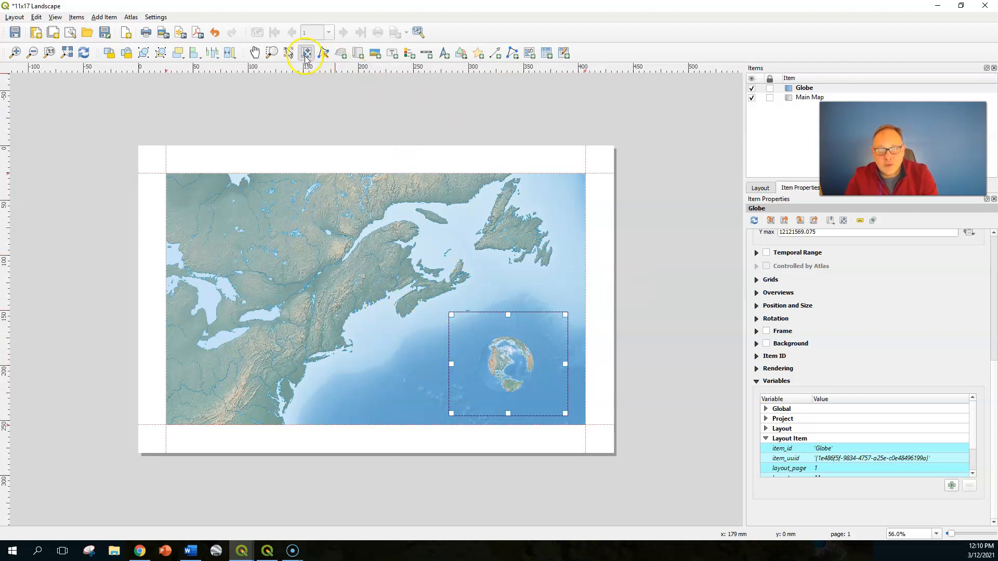
left_click(287, 52)
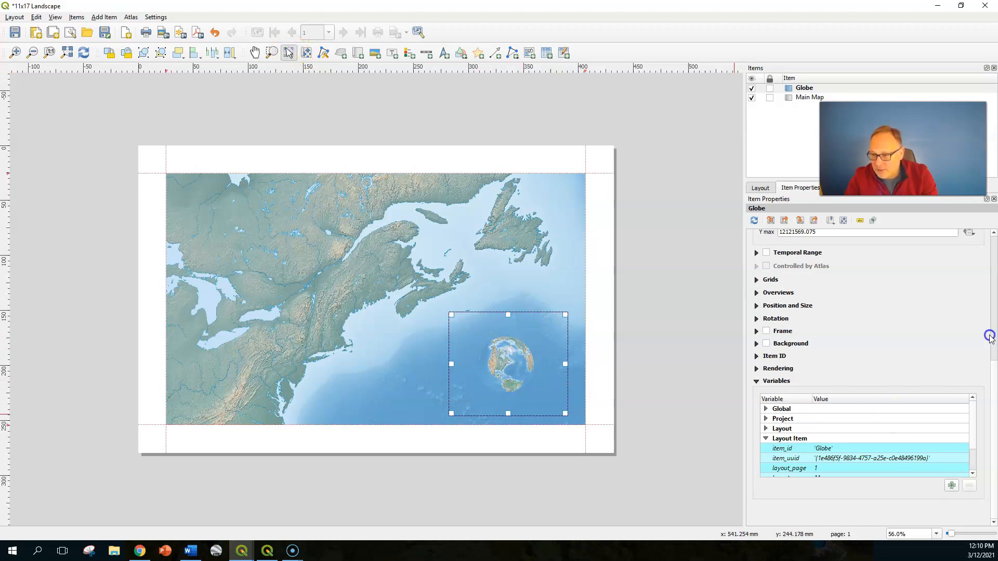
mouse_move(740, 298)
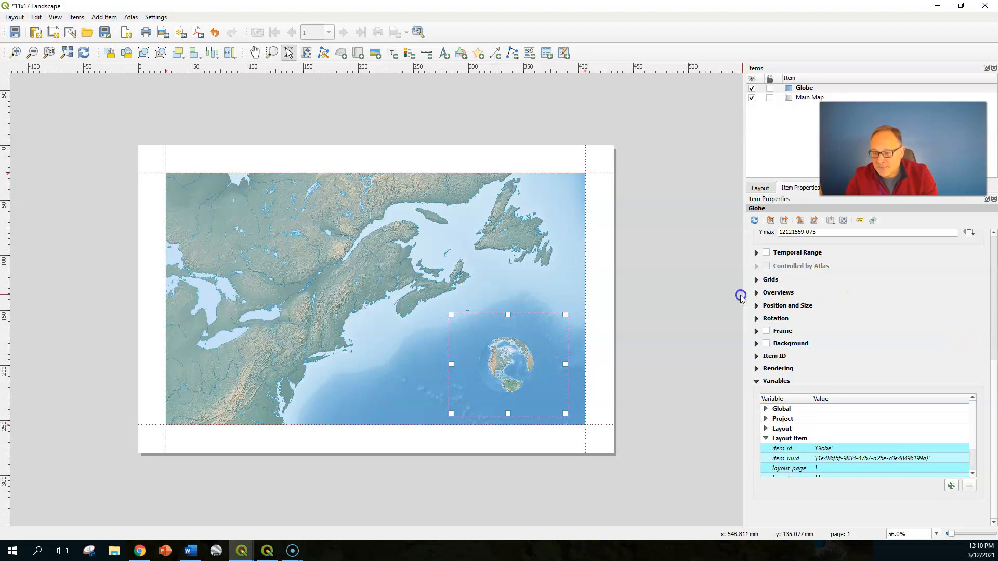
Add a Globe overview with the red-outline Beer Country frame tracking the Main Map.
left_click(777, 292)
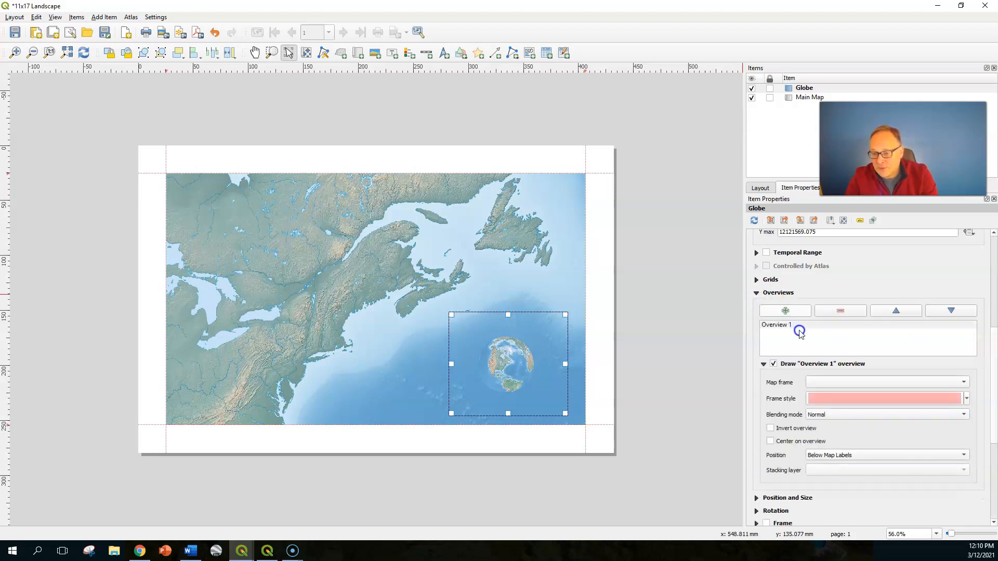
left_click(884, 398)
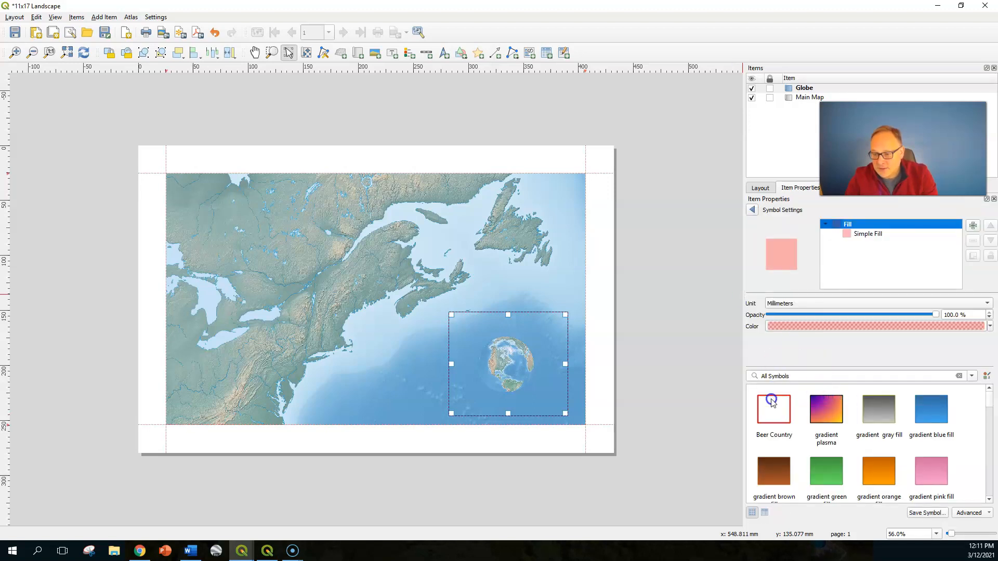
left_click(755, 209)
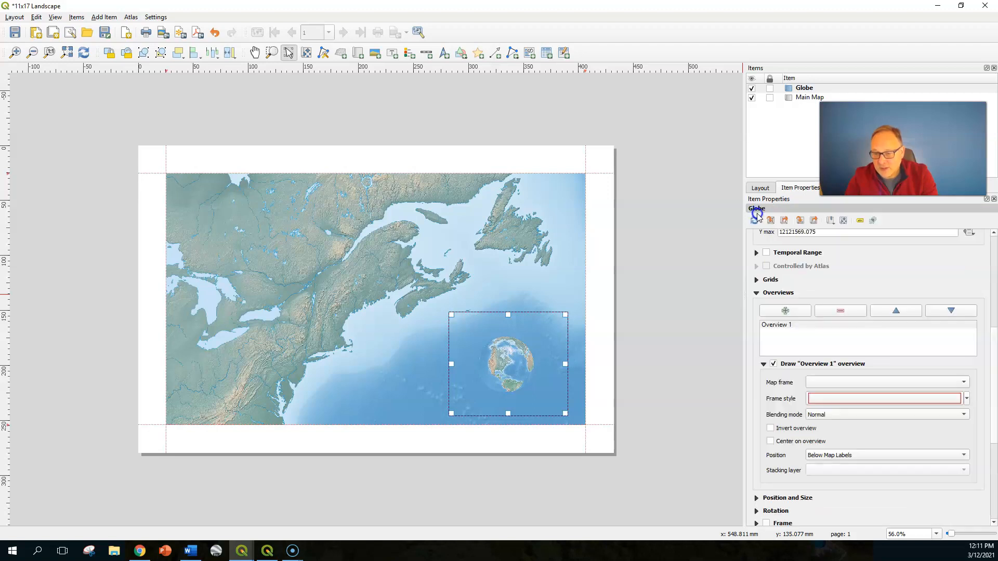
left_click(886, 382)
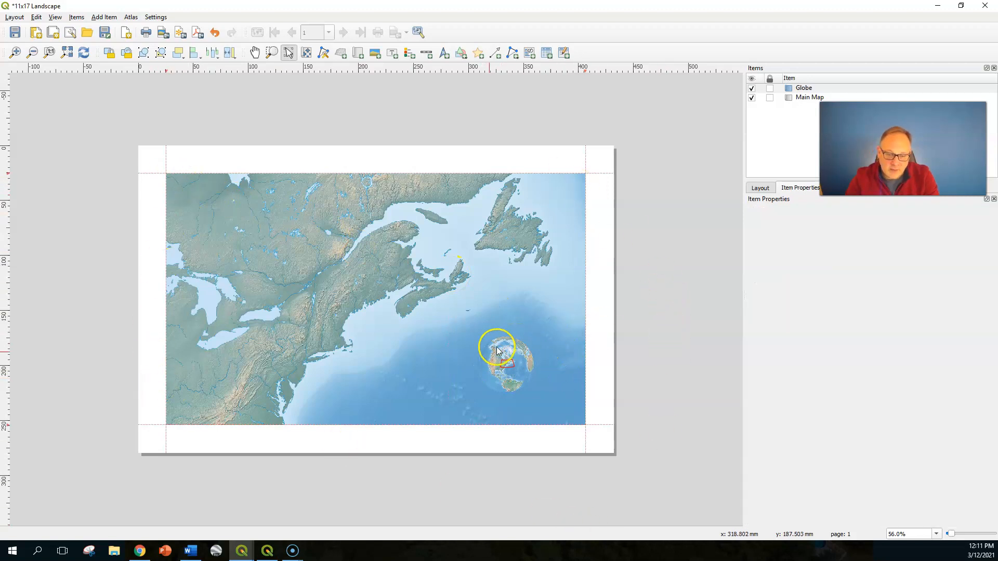
left_click_drag(498, 351, 525, 371)
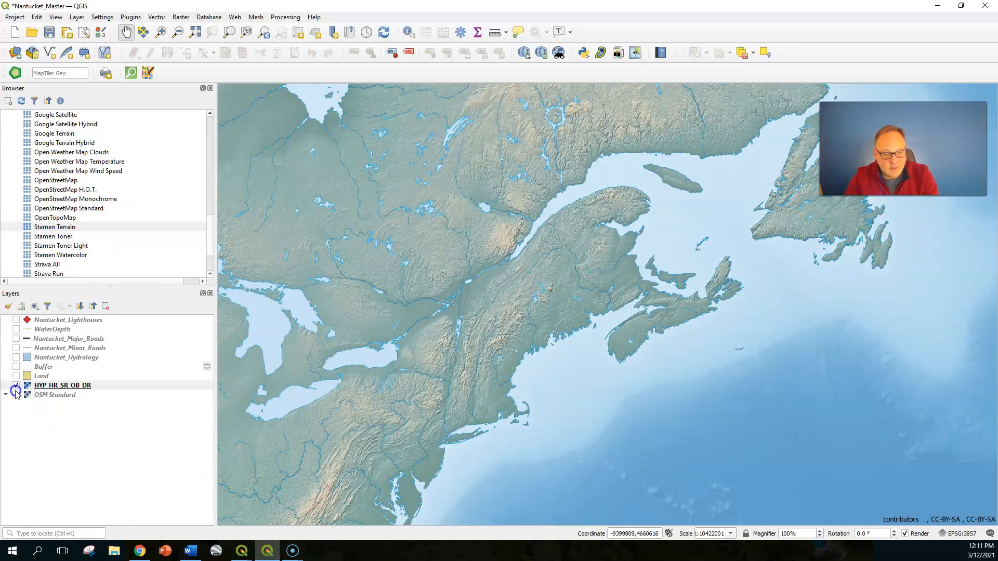
Swap the relief layer for OSM Standard, preview the layout, then hide OSM again.
left_click(16, 385)
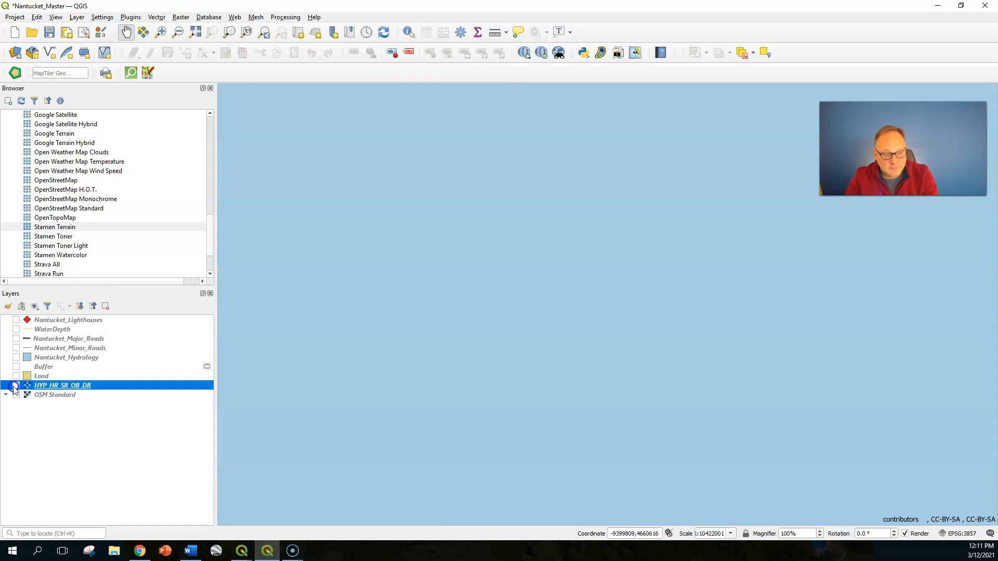
left_click(15, 395)
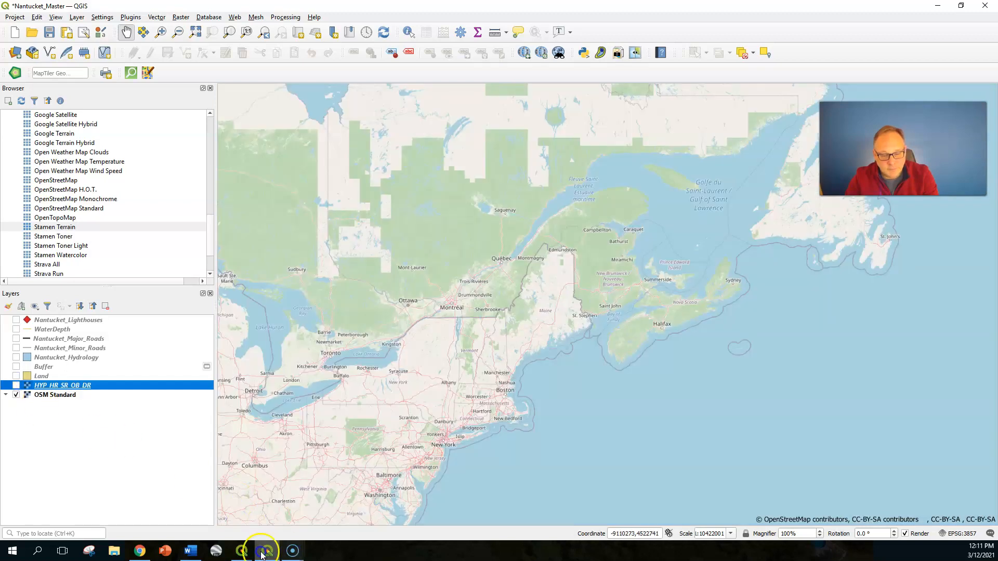
left_click(261, 550)
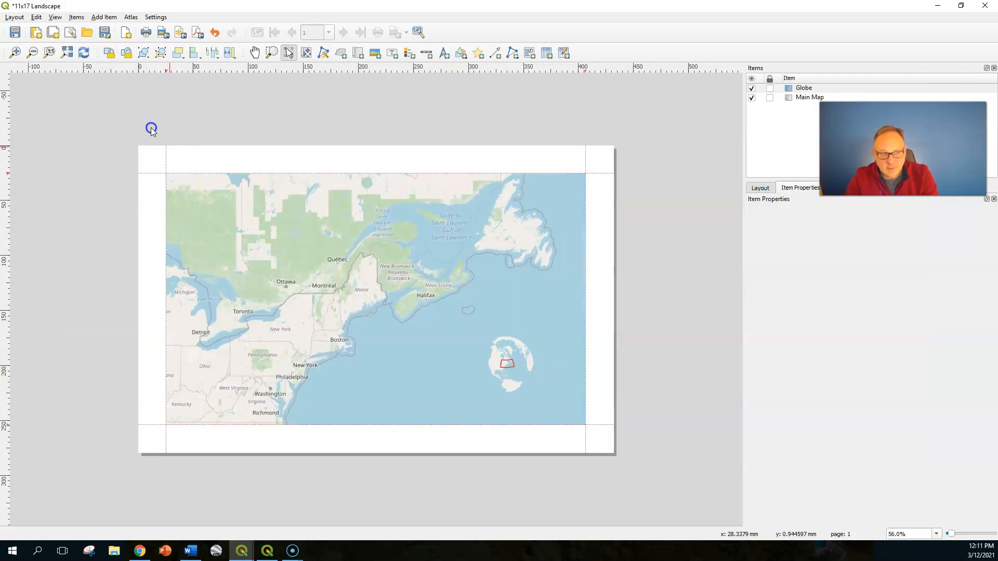
left_click(507, 363)
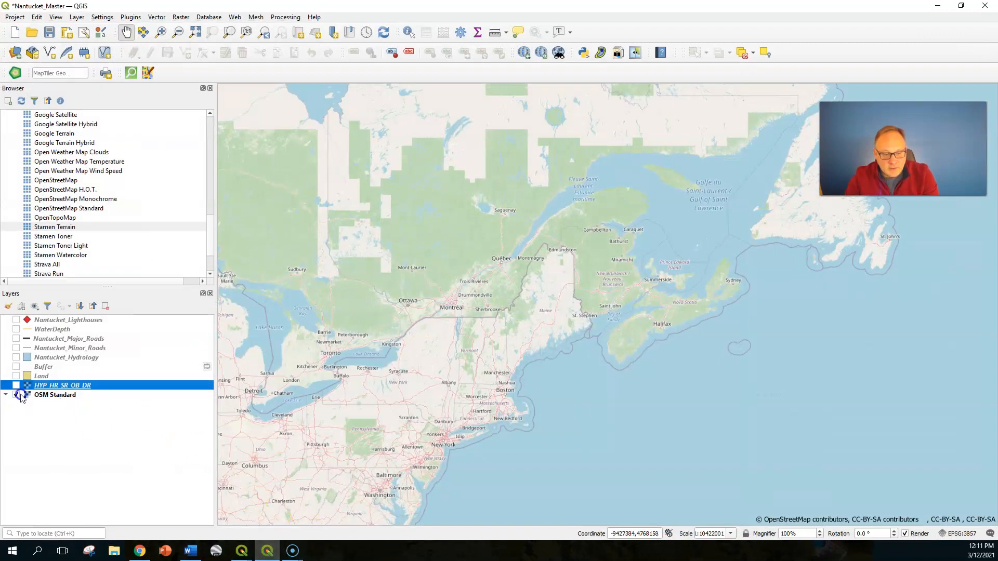
left_click(16, 385)
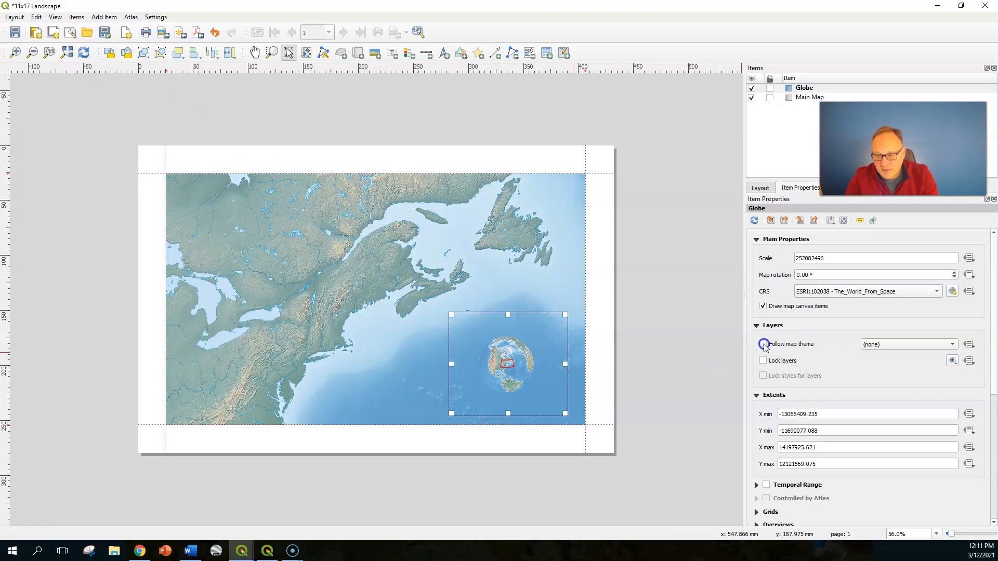
Lock the Globe map's layers, then switch the project map from relief to OSM Standard.
left_click(763, 360)
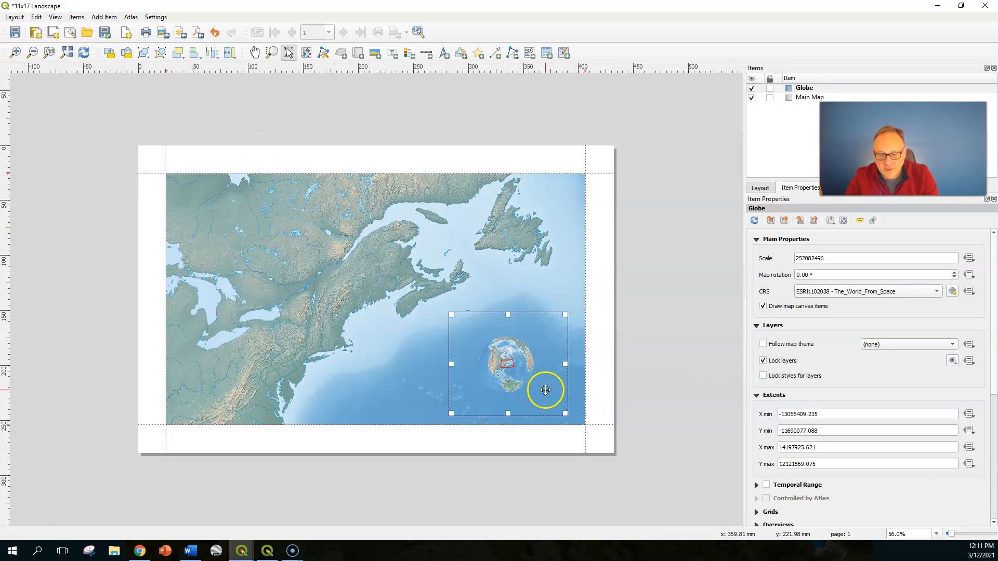
left_click(266, 551)
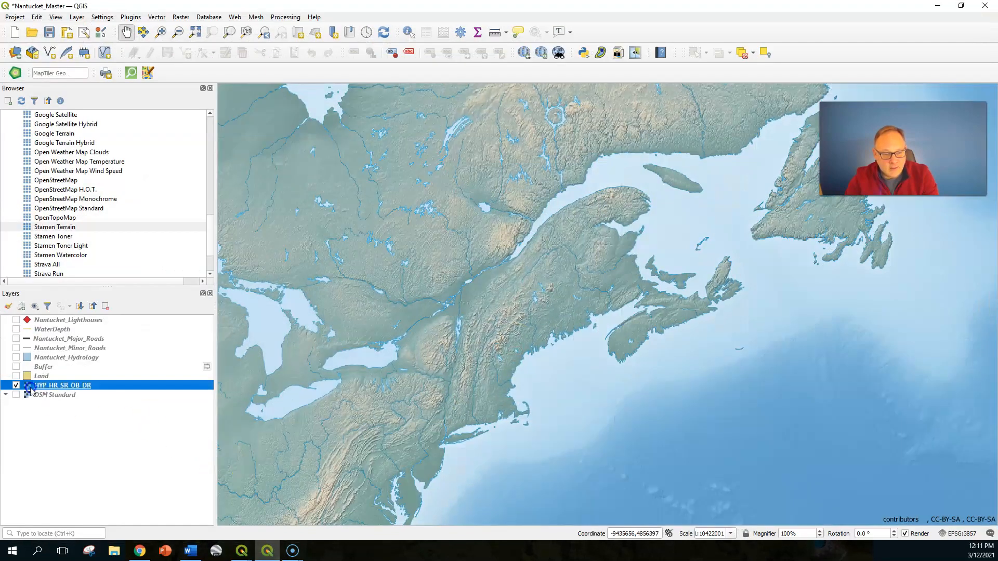
left_click(15, 394)
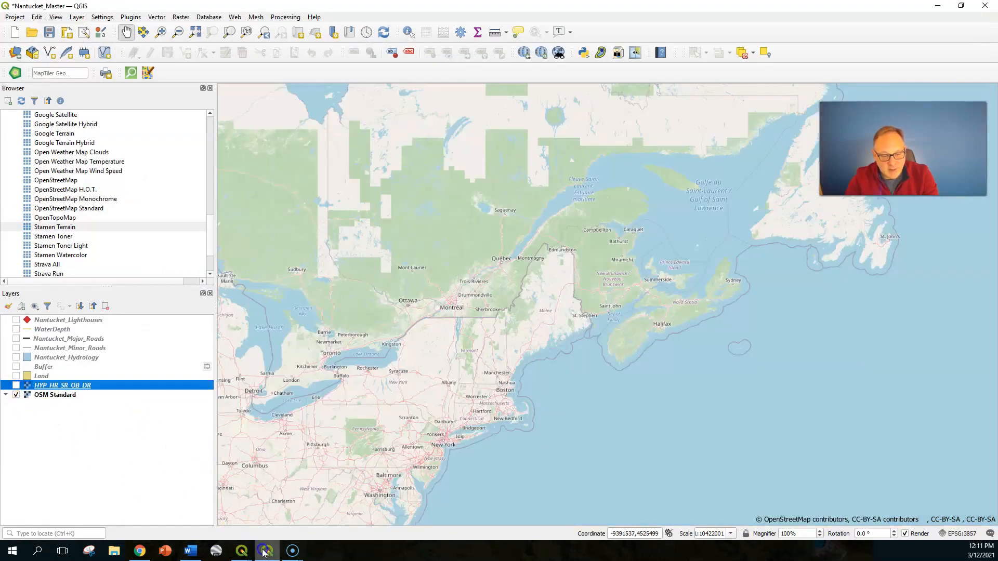